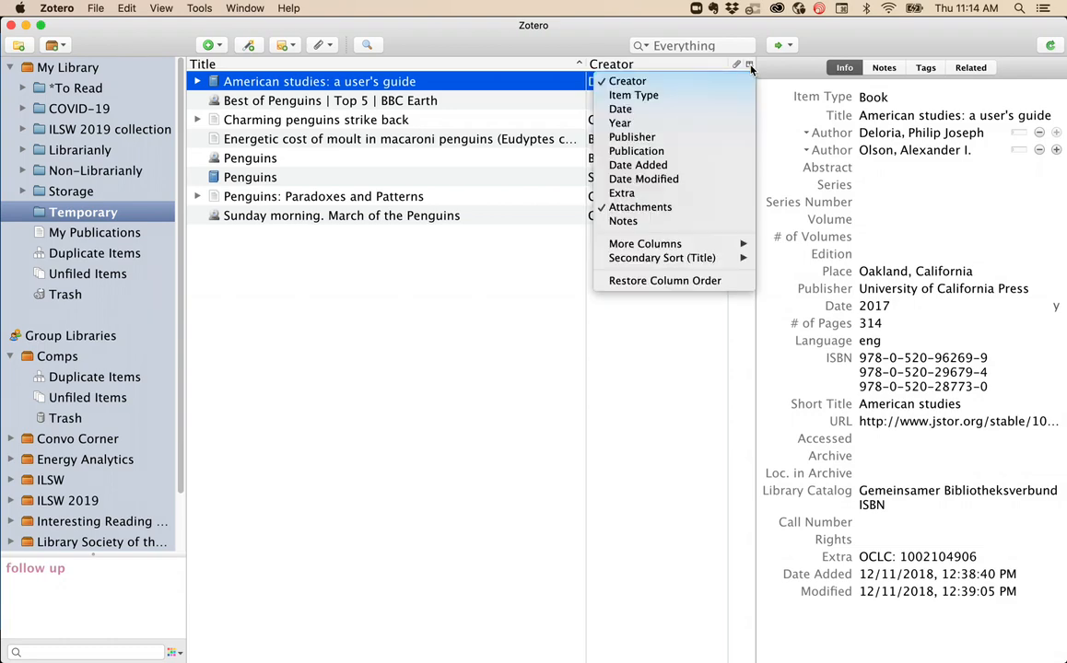
mouse_move(620, 122)
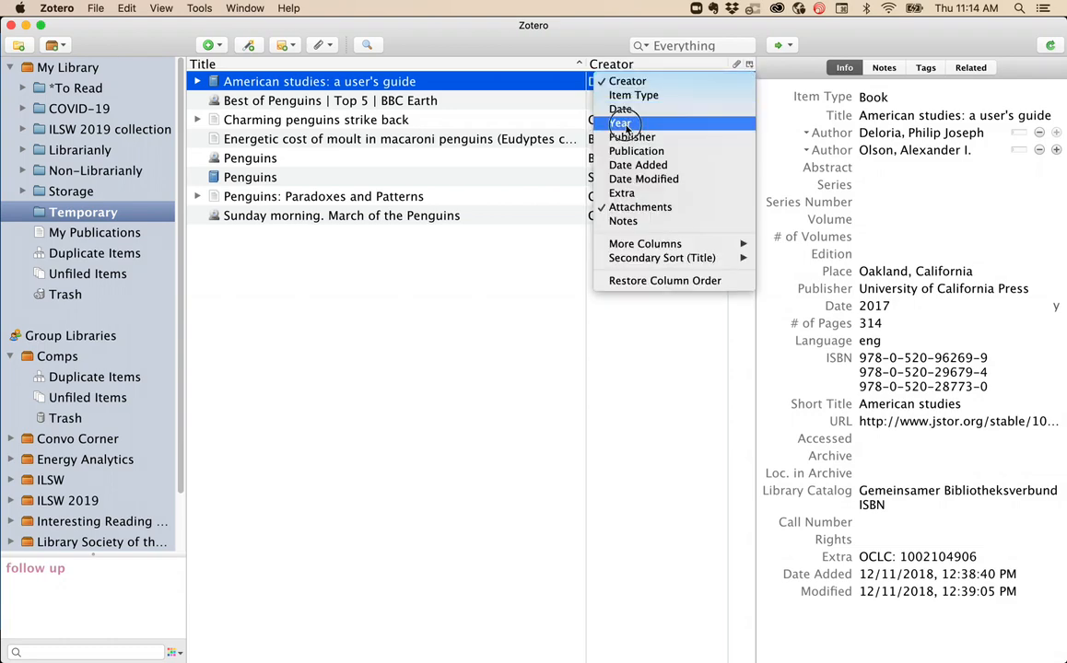
- Turn on the Year column in the item list from the column picker
click(620, 123)
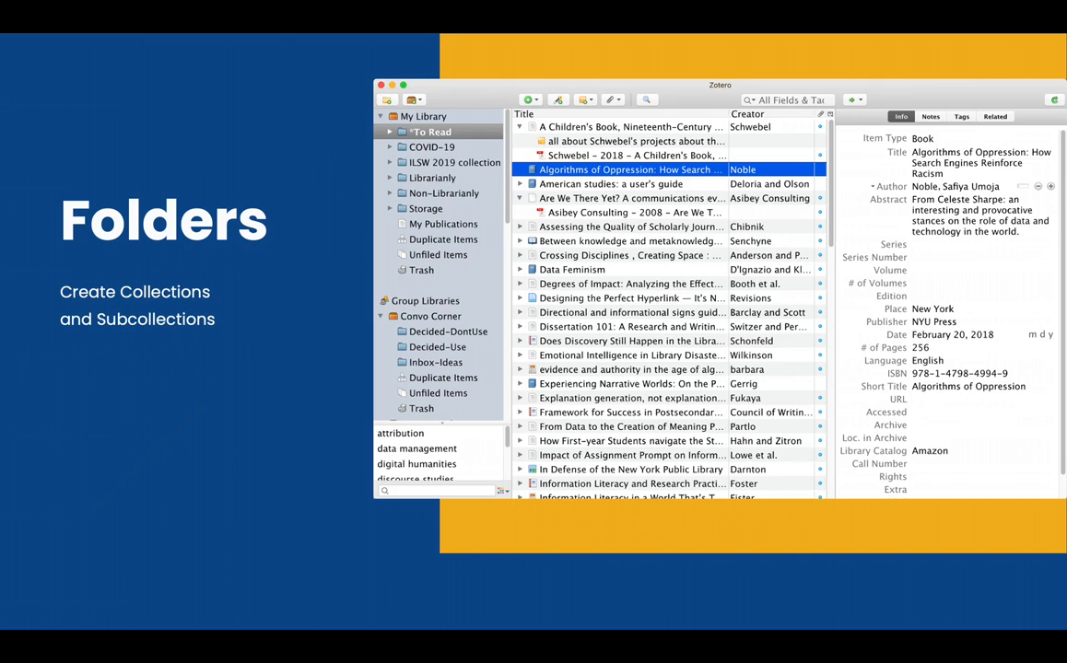
click(422, 116)
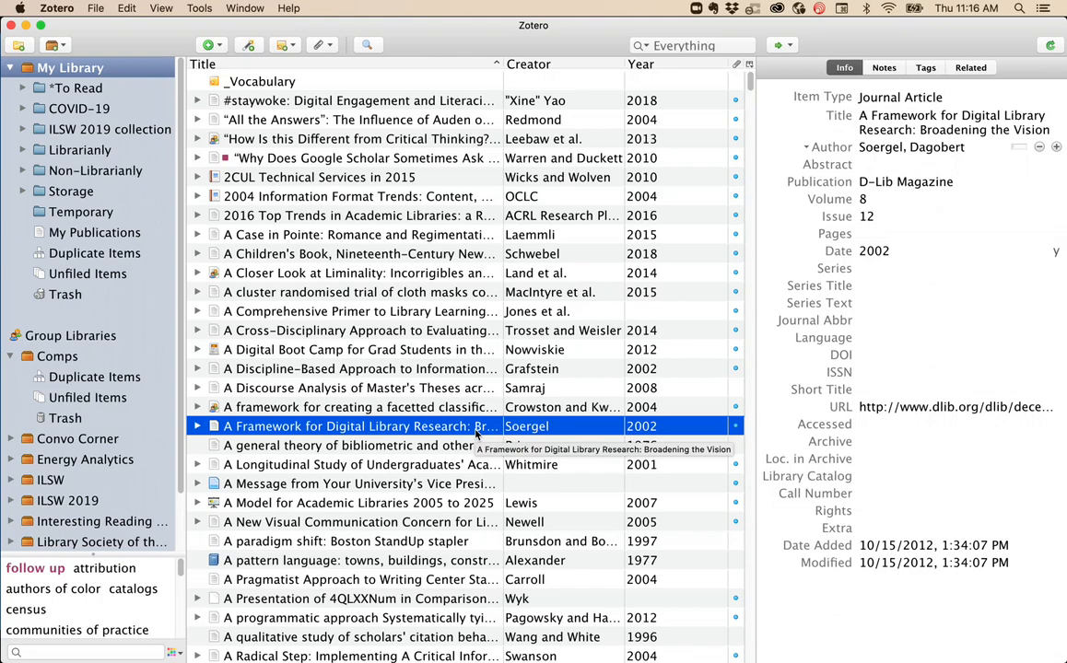
- Open the Temporary collection to show its eight penguin items with their years
click(79, 149)
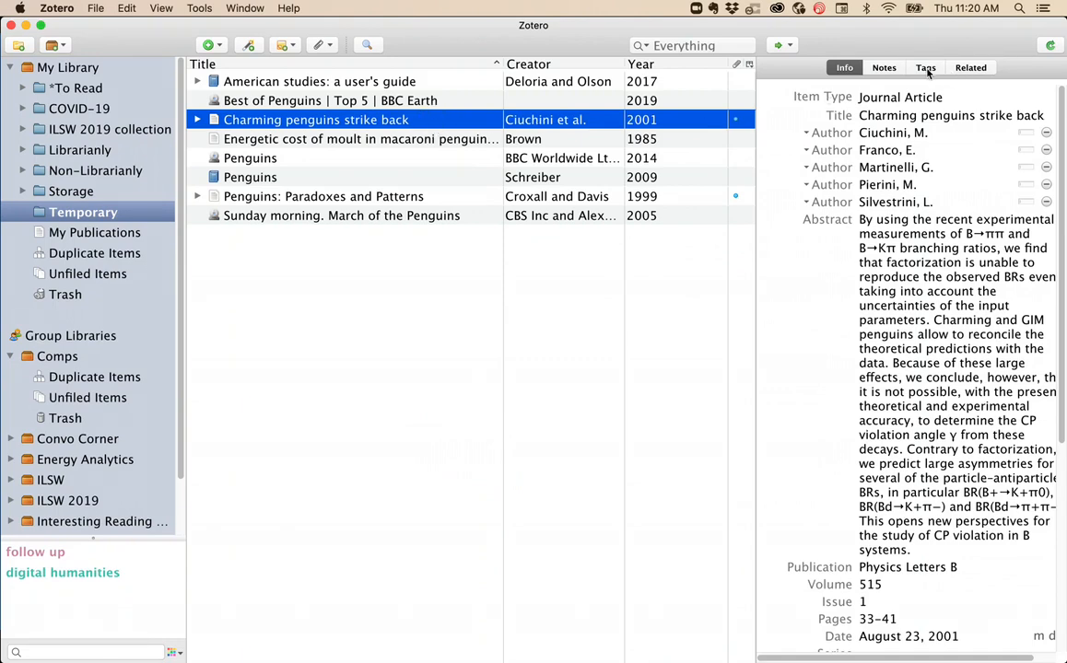
- Add a 'penguins' tag to 'Charming penguins strike back', then remove it again
click(924, 67)
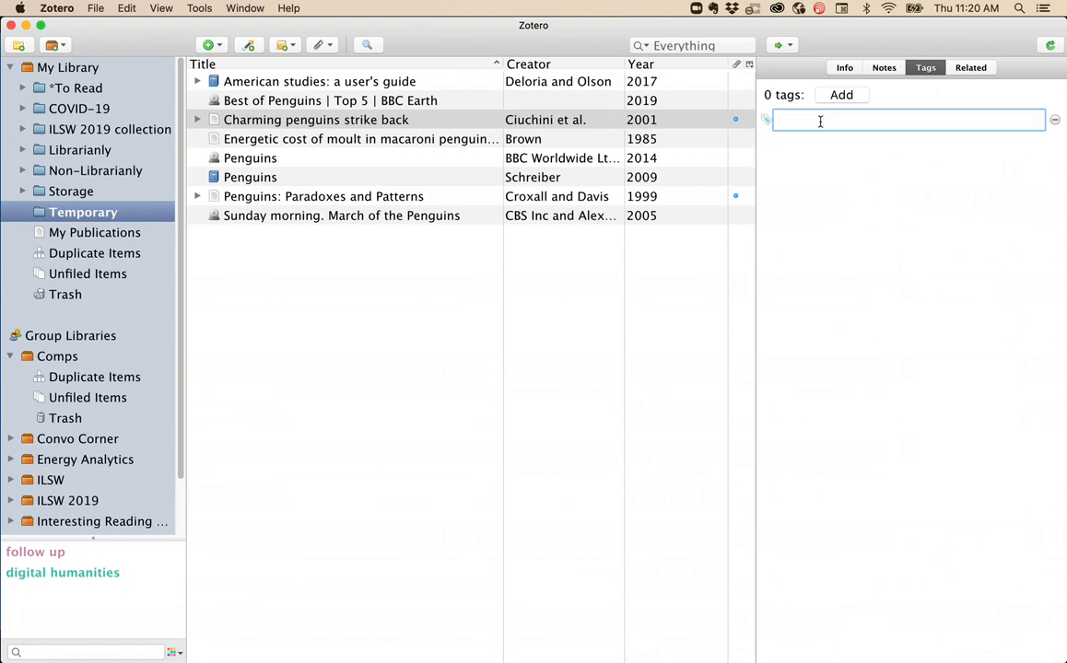
text(penguins)
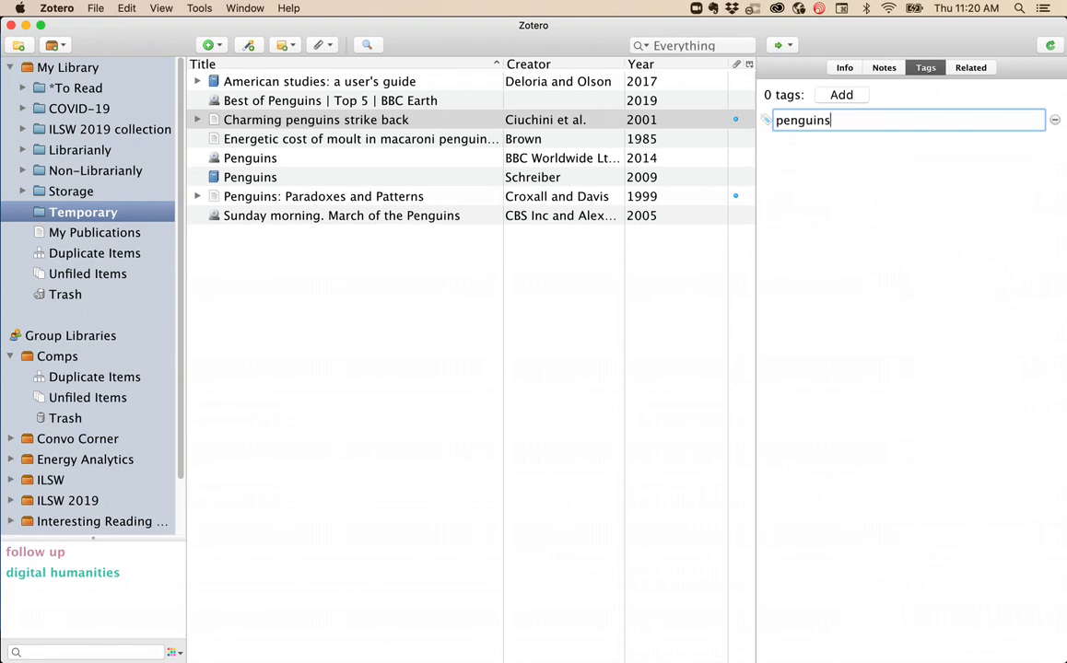
key(return)
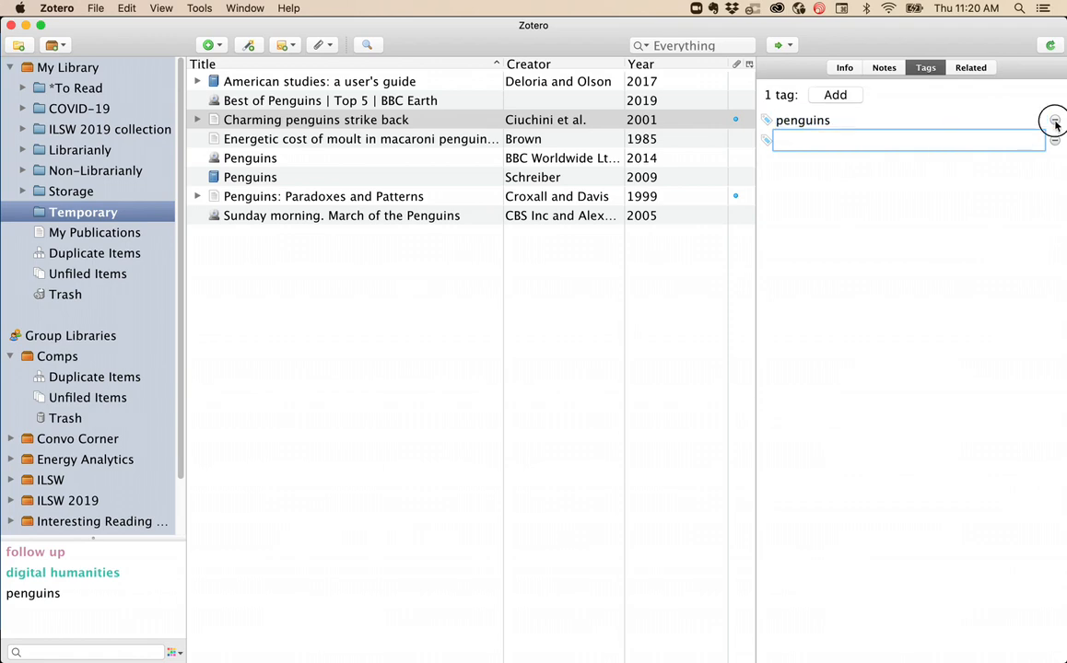
click(1053, 123)
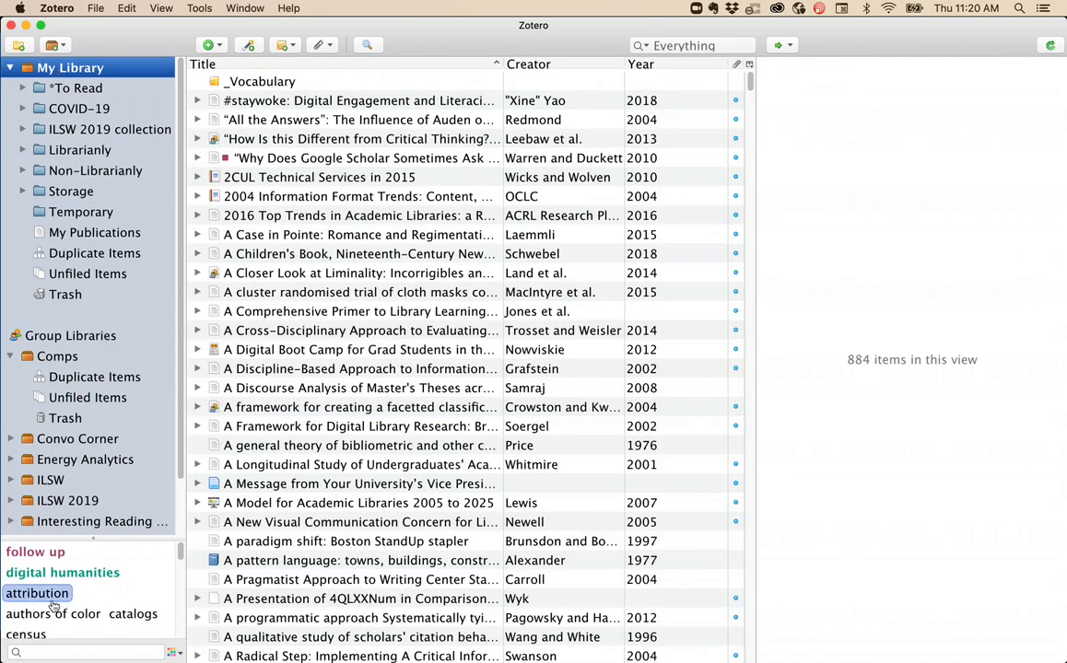
- Filter My Library by the attribution tag and scroll through its 51 items
click(37, 593)
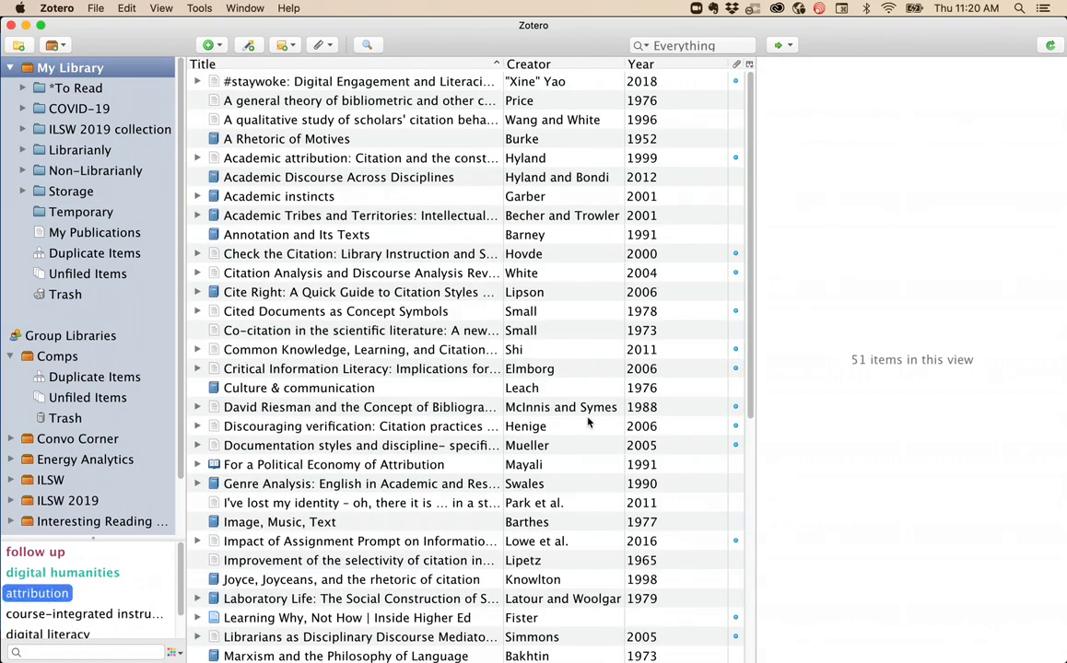
scroll(down, 3)
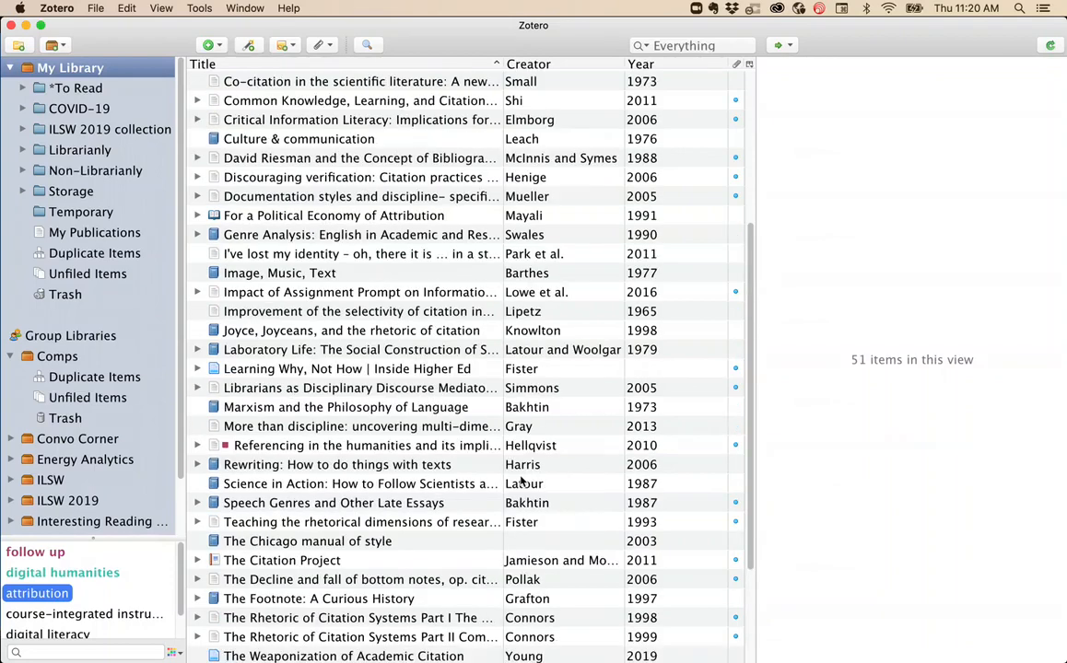
scroll(up, 3)
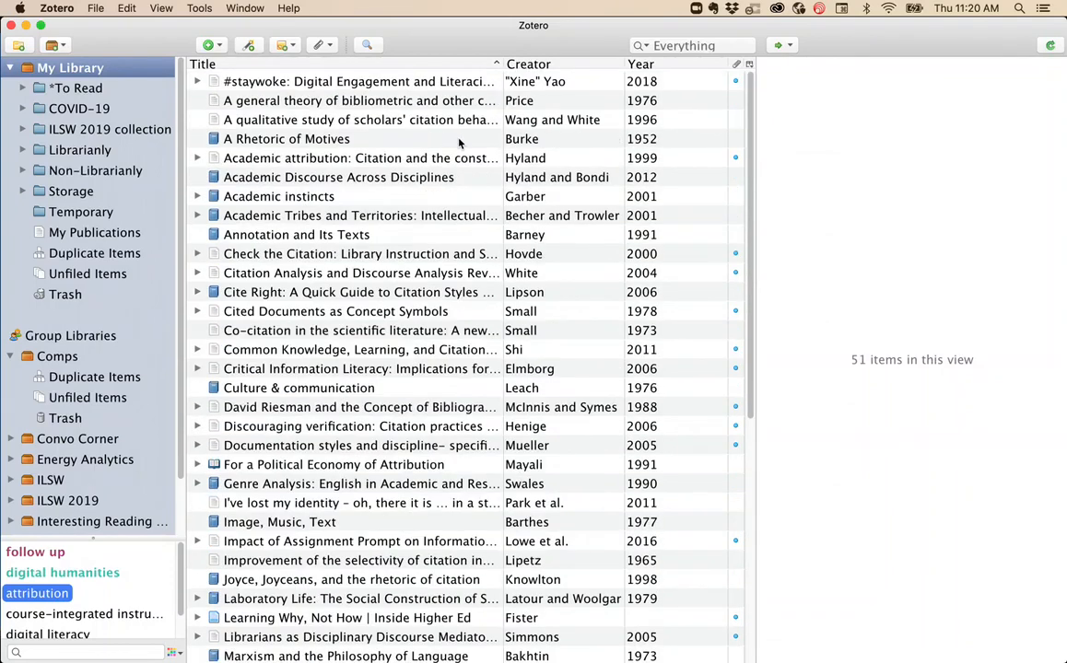
mouse_move(458, 394)
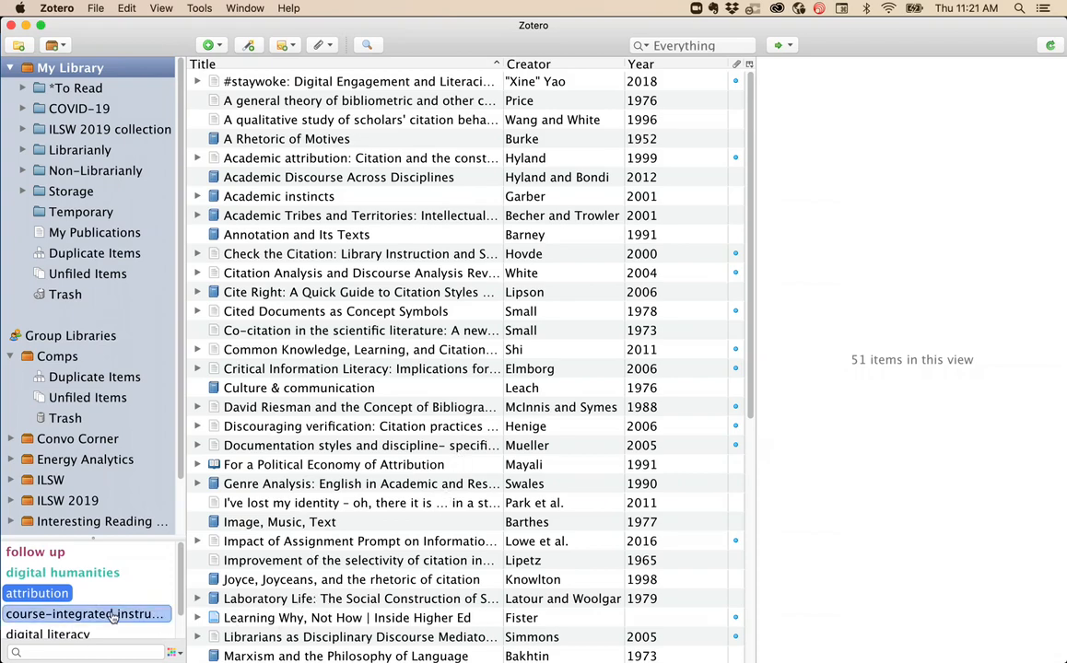
- Assign the attribution tag a colour at position 2
right_click(36, 592)
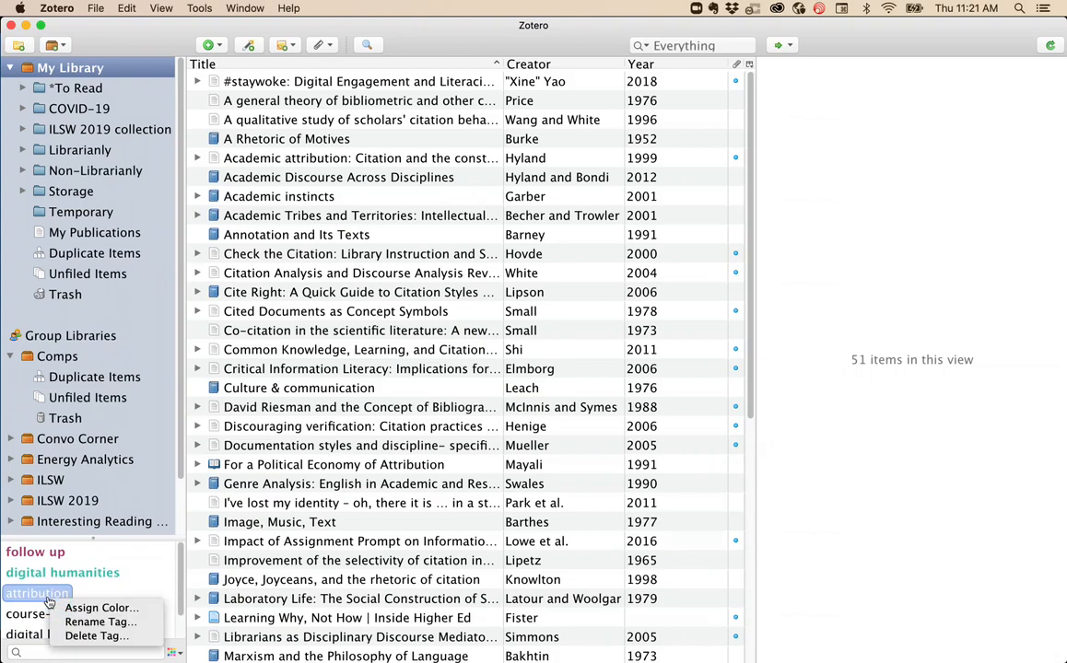
click(101, 606)
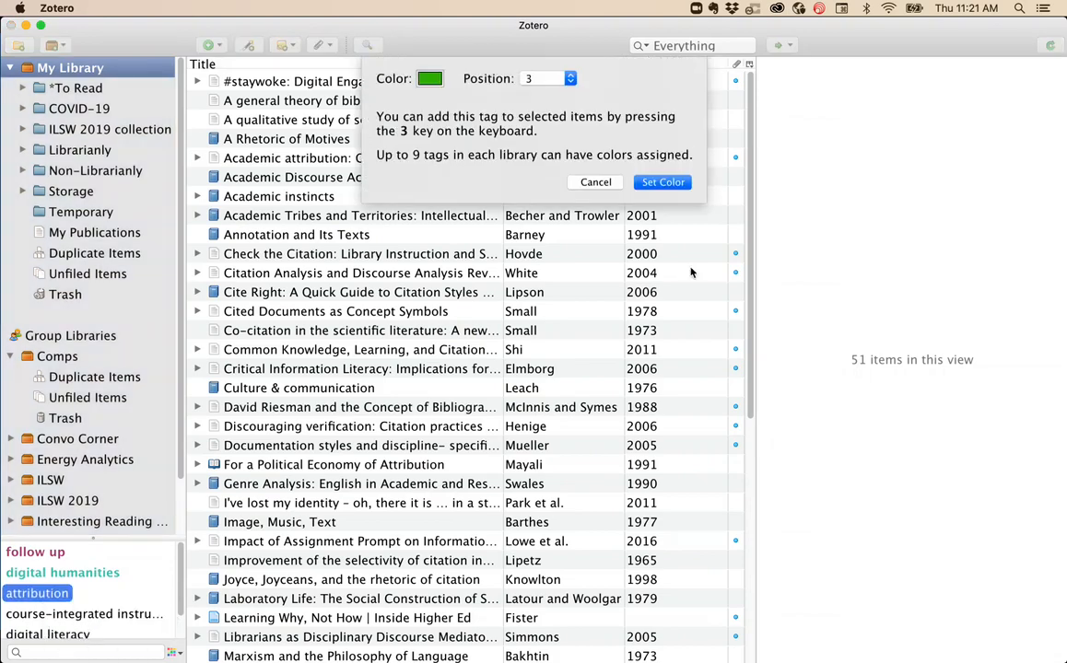
click(548, 78)
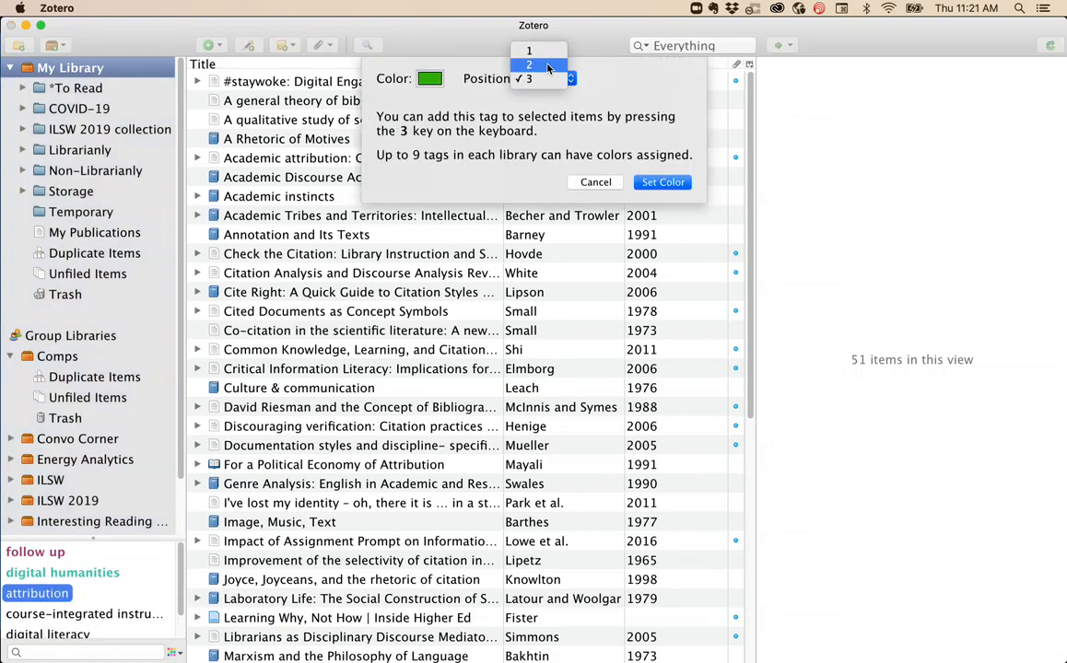
click(529, 50)
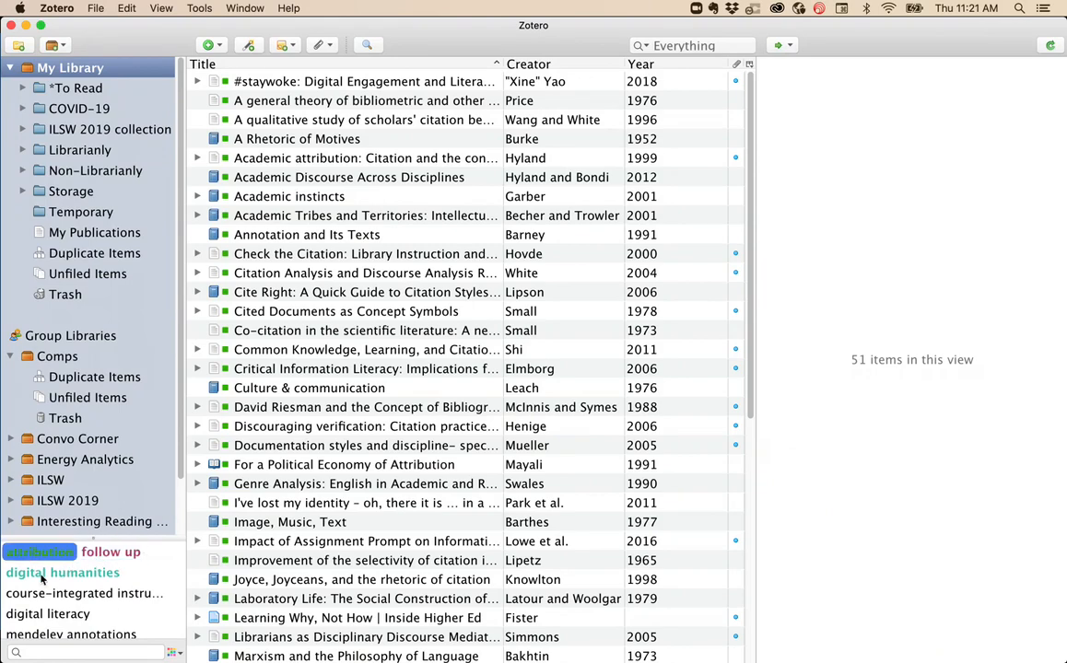
click(62, 593)
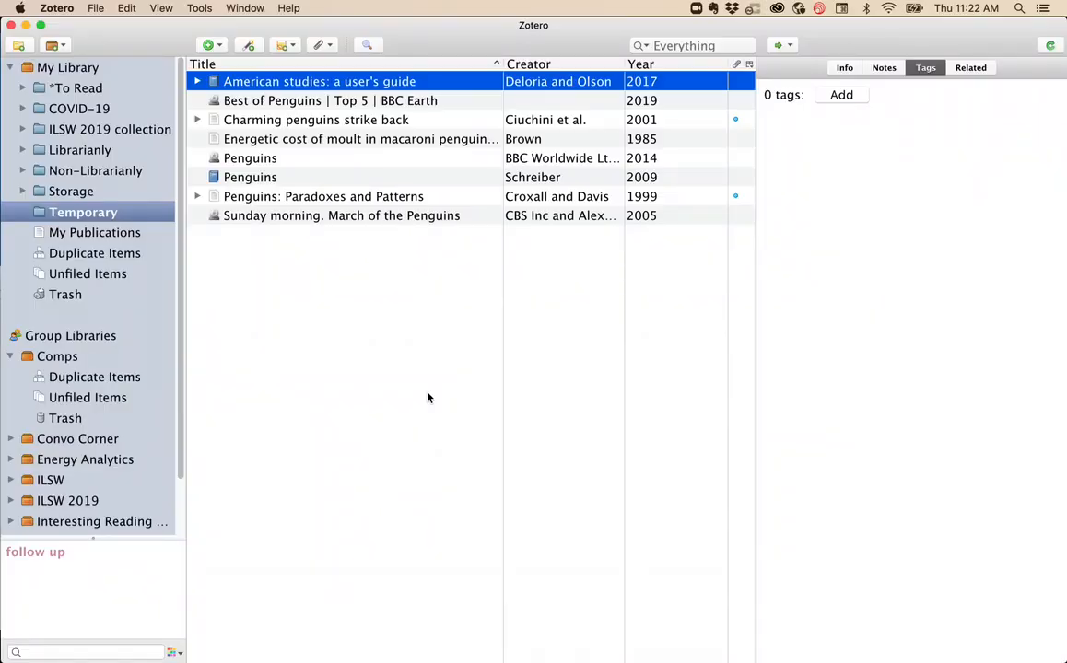
mouse_move(402, 431)
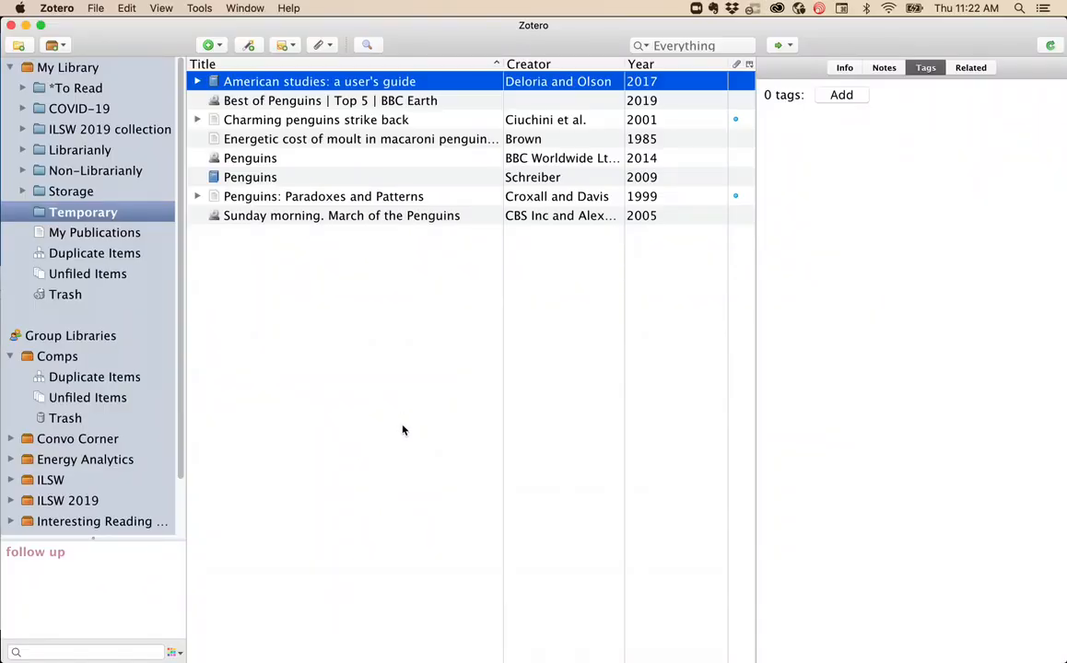
- Create a standalone '_ Vocabulary' note with a penguins entry in the Temporary collection
click(285, 44)
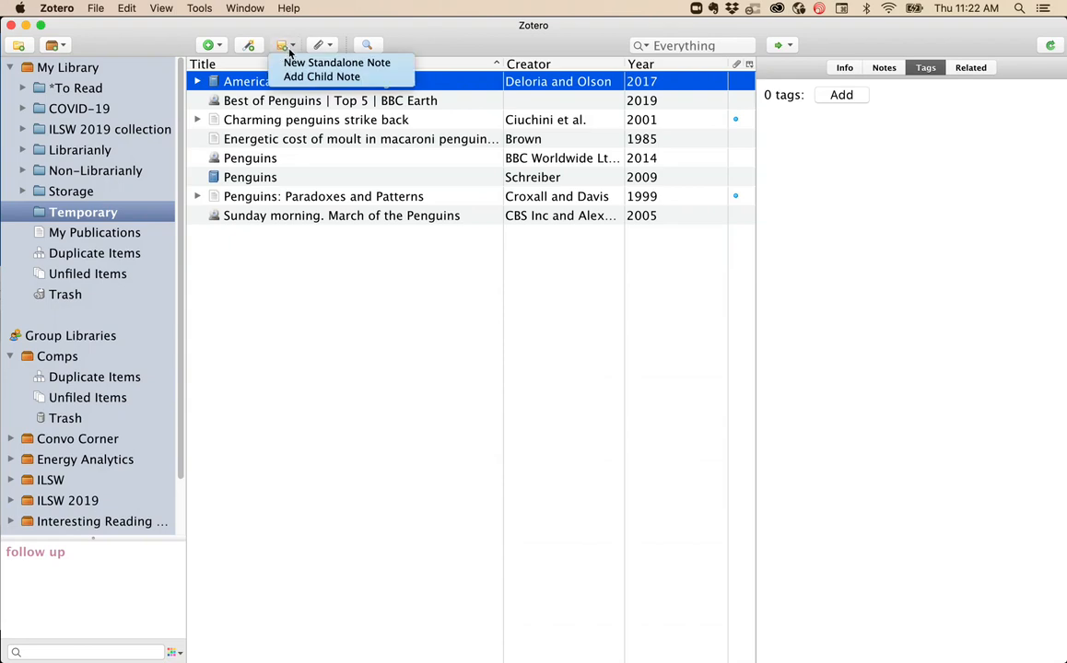
click(321, 76)
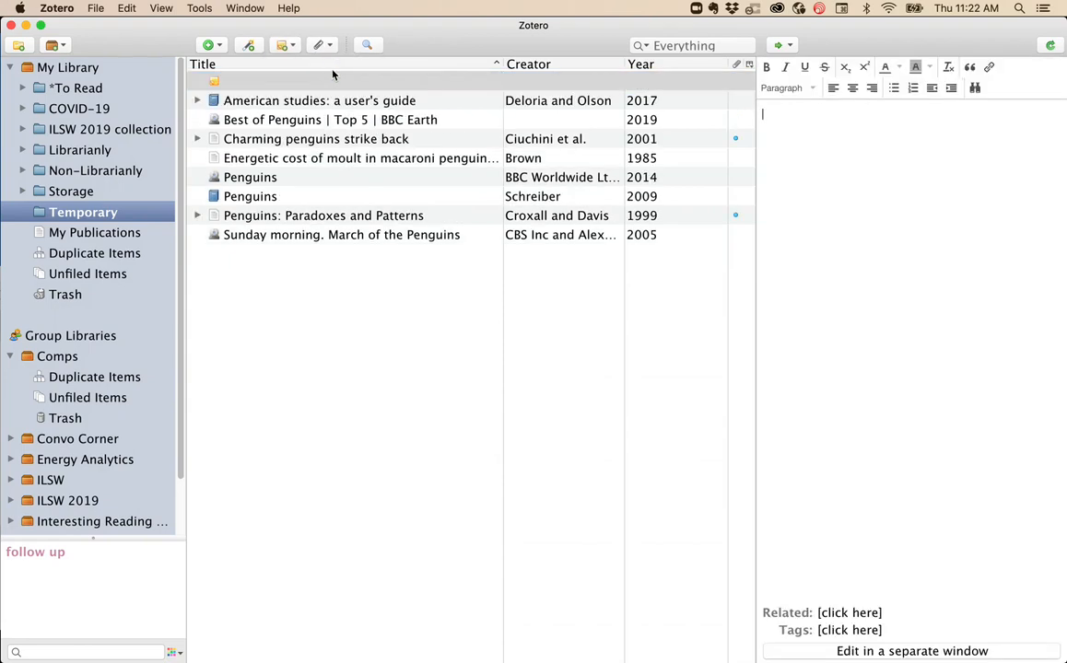
mouse_move(889, 168)
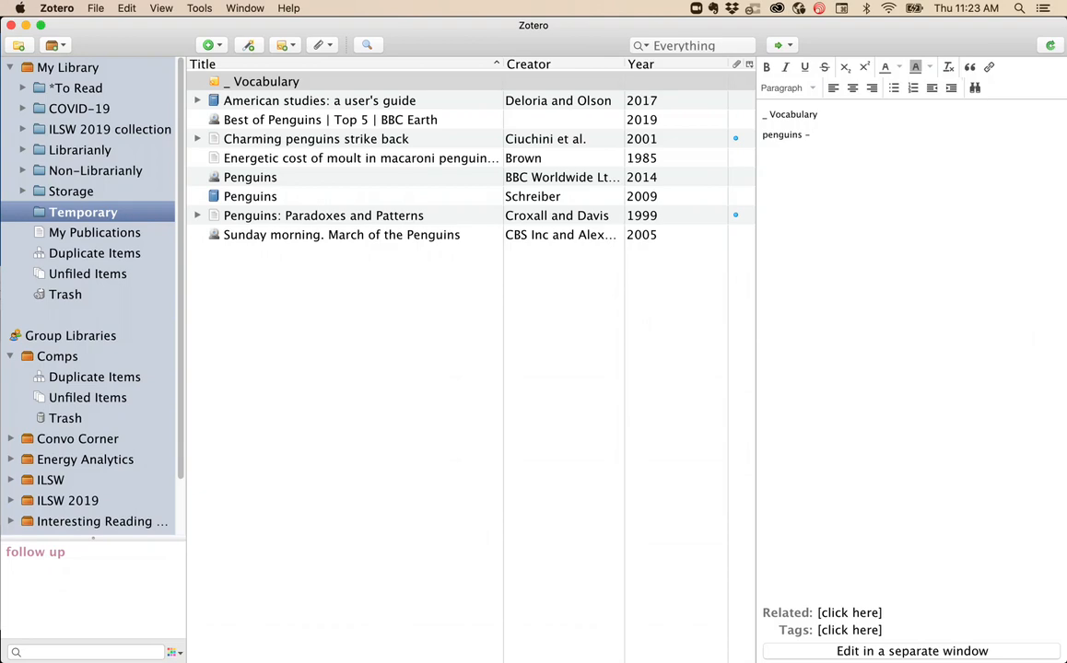
click(266, 81)
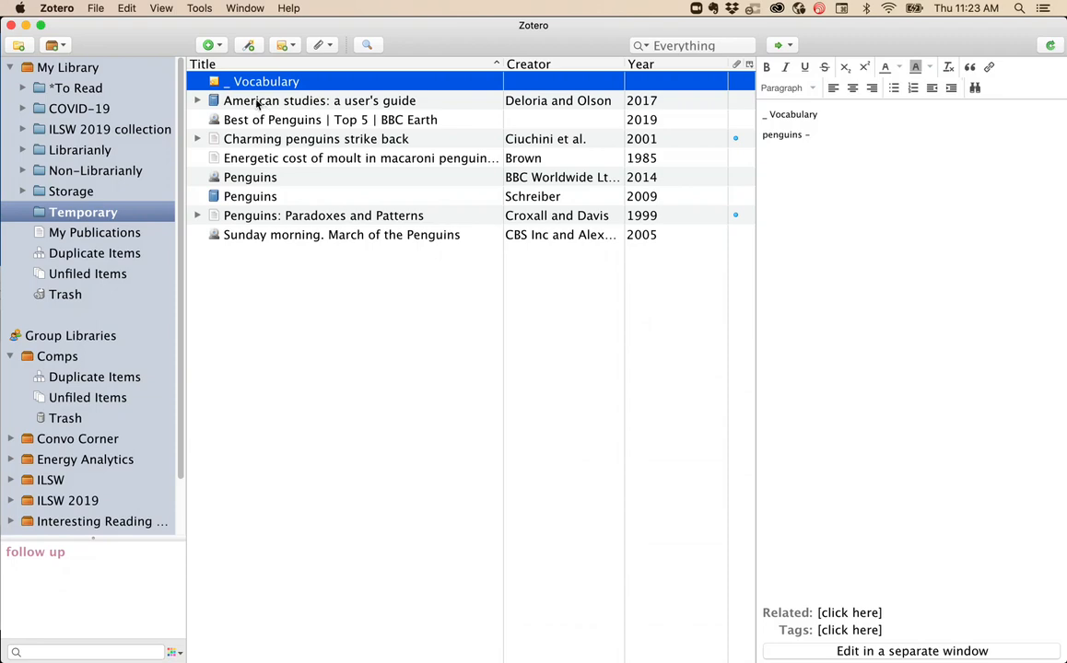
click(319, 101)
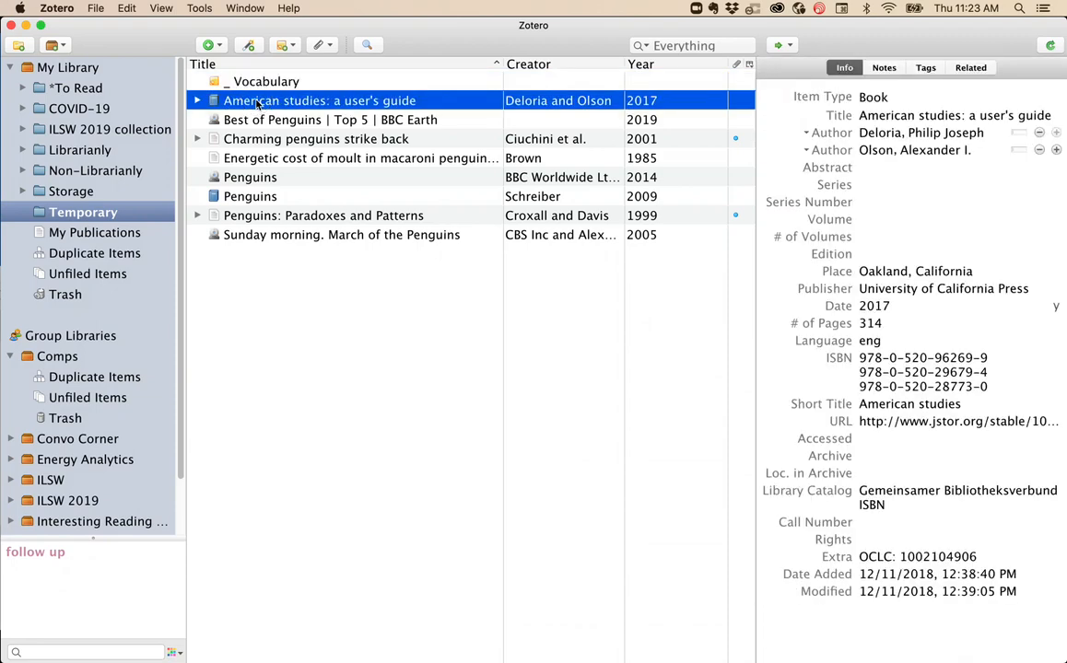
mouse_move(883, 67)
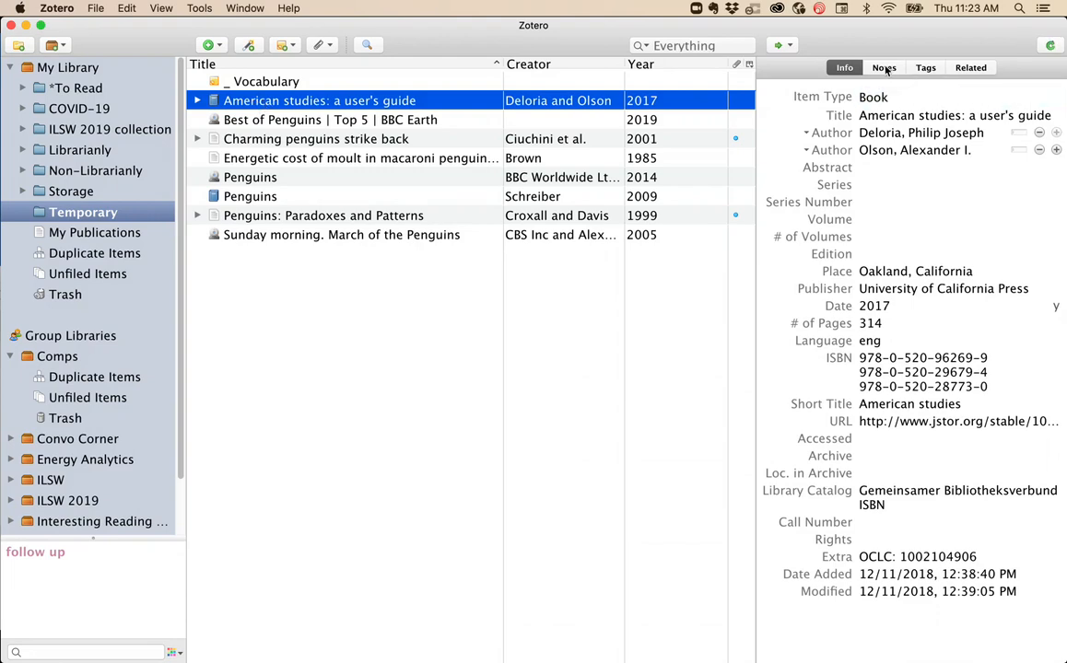
- Add an empty child note to 'American studies: a user's guide' and open its editor
click(883, 68)
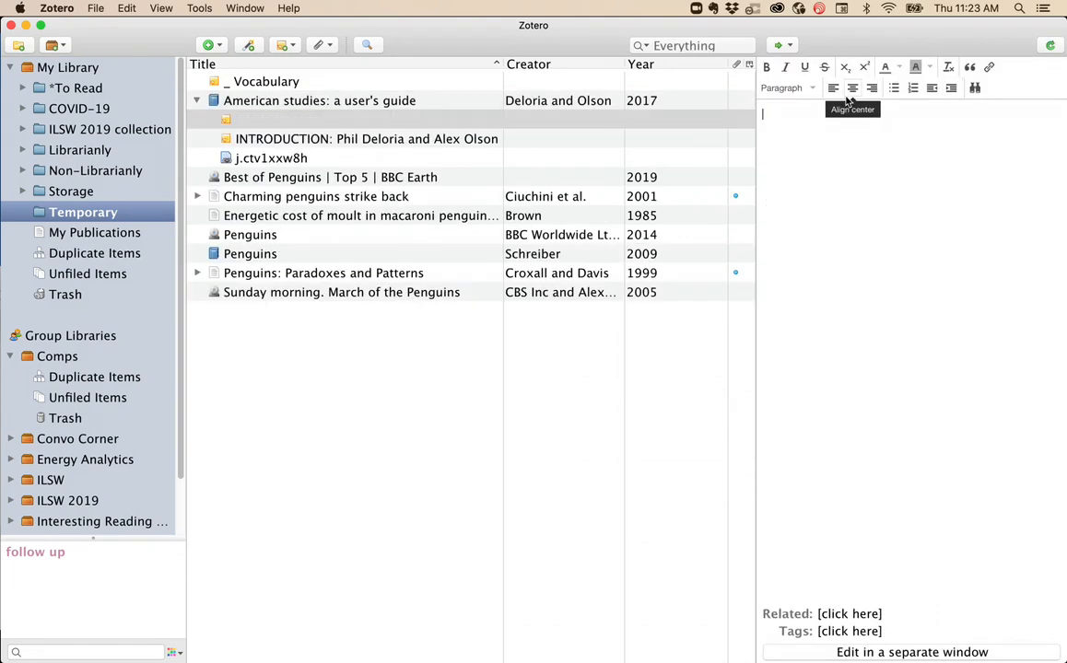
mouse_move(873, 212)
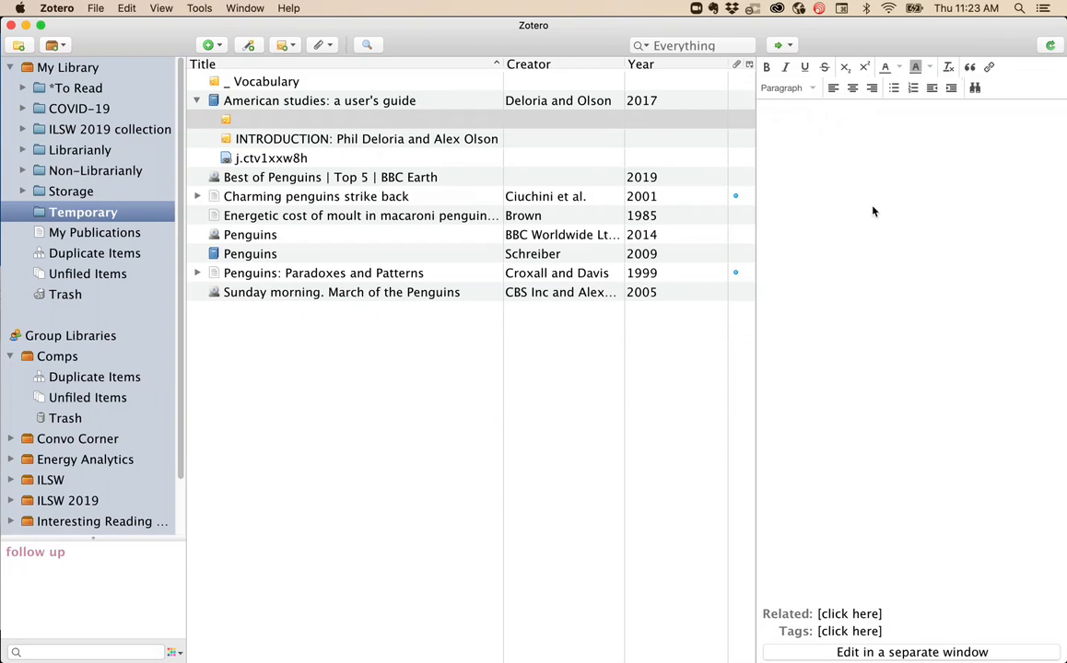
click(320, 100)
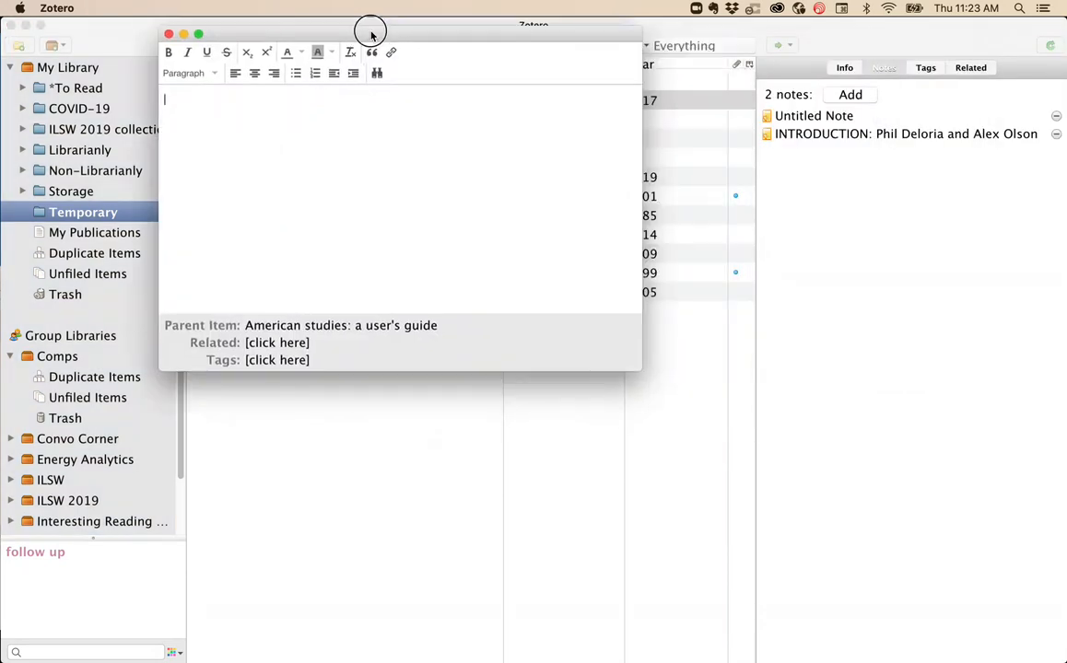
- Enlarge the note window, write 'Here is a note!', and close the window
drag(642, 373, 782, 525)
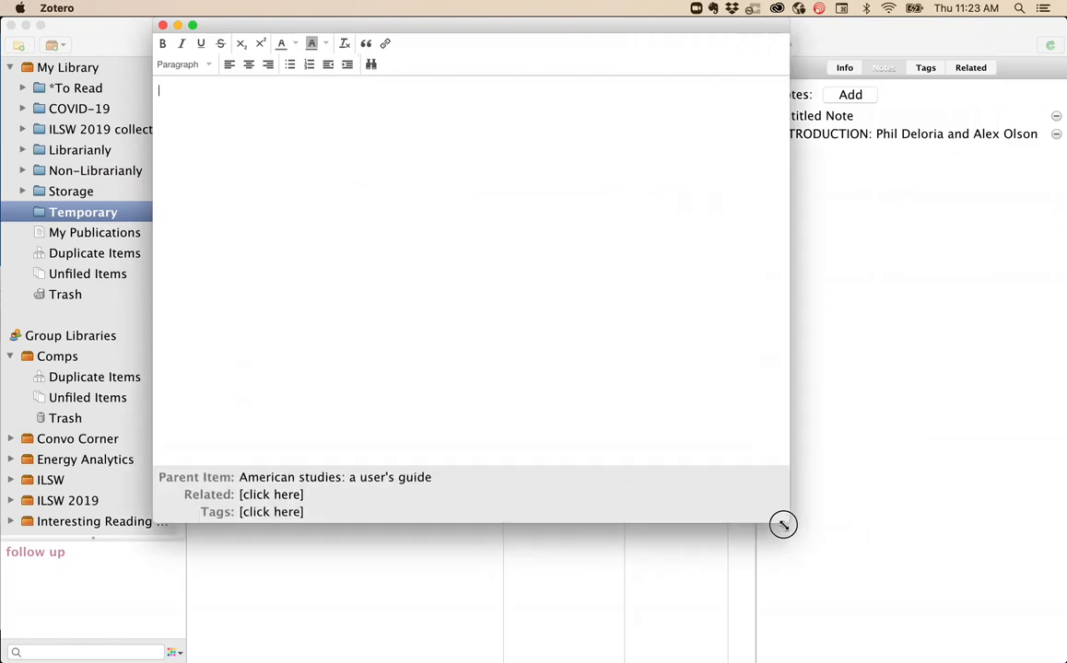
text(Her)
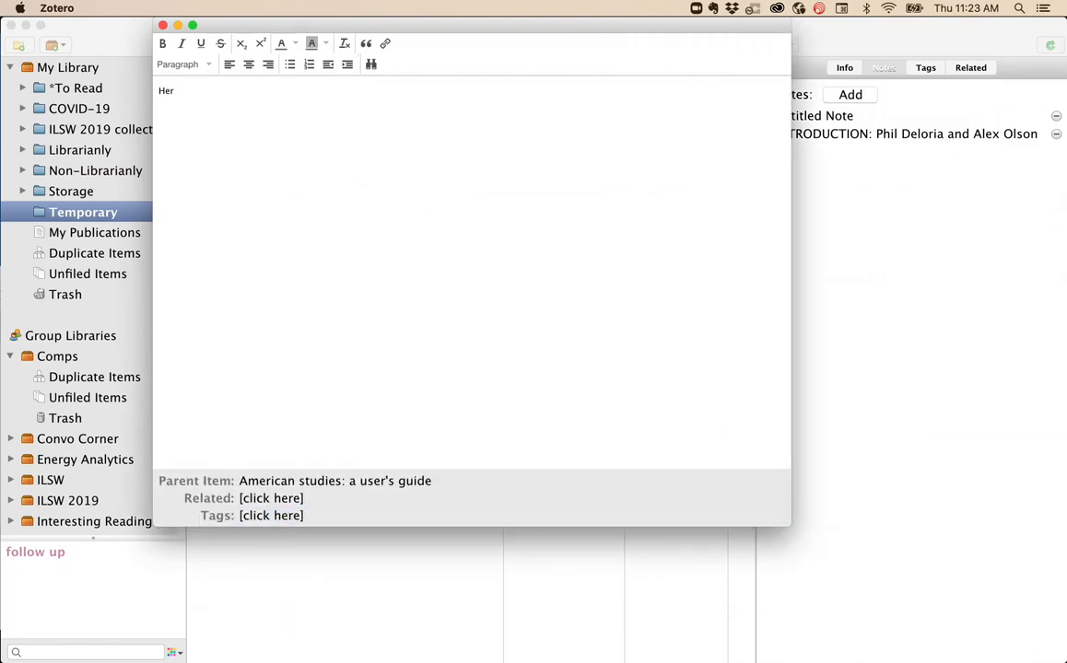
text(e is a note!)
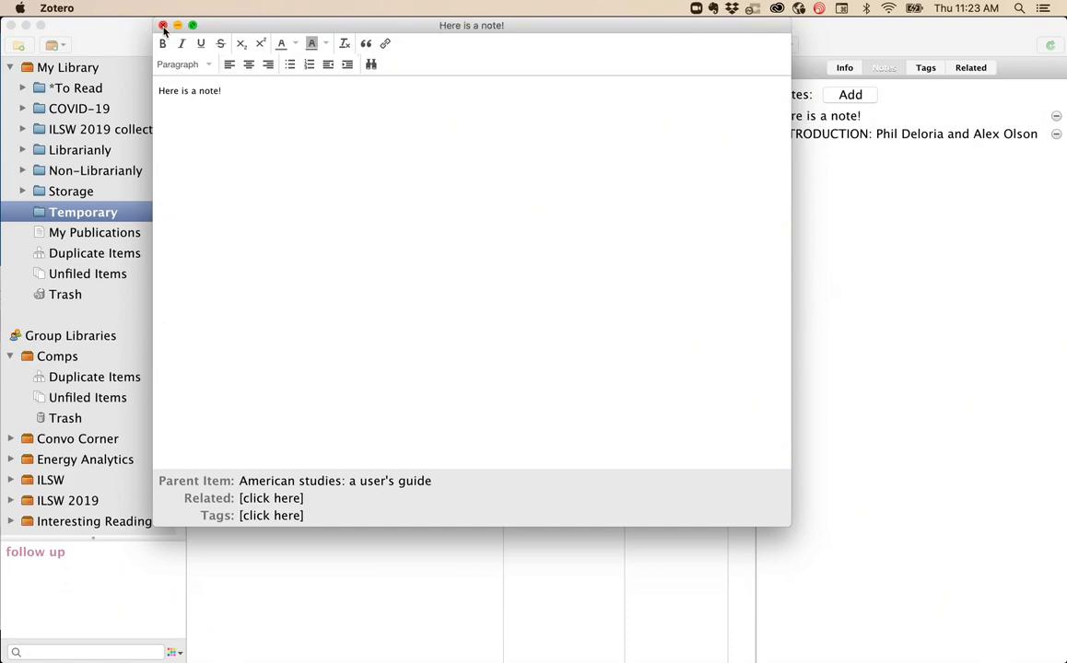
click(163, 25)
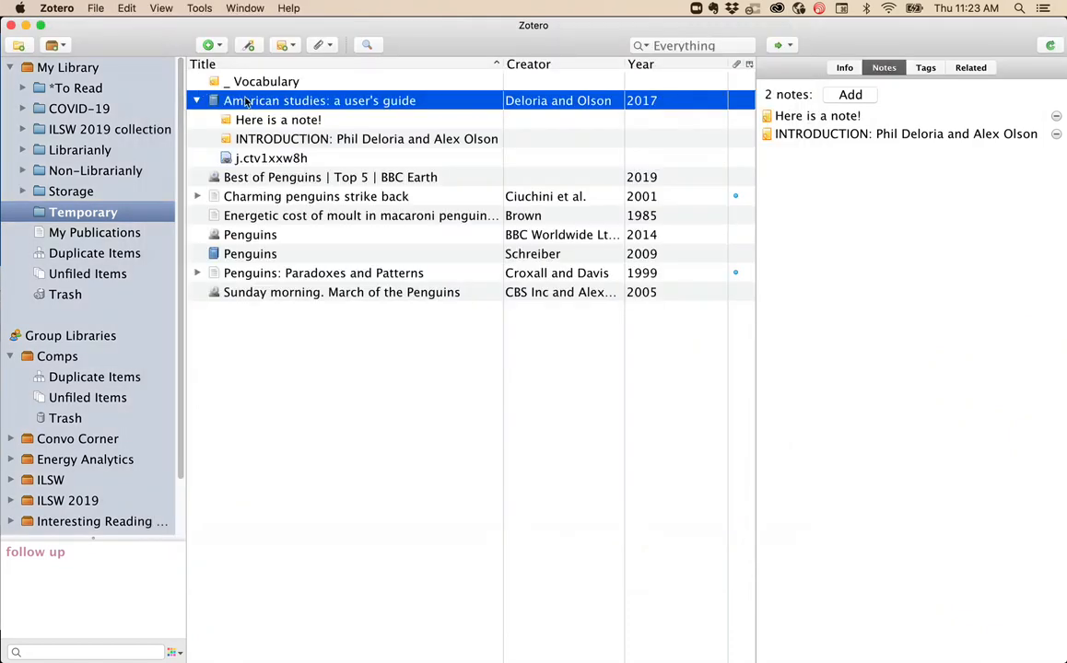
- View the new child note, browse search modes unchanged, then open the INTRODUCTION note
click(278, 120)
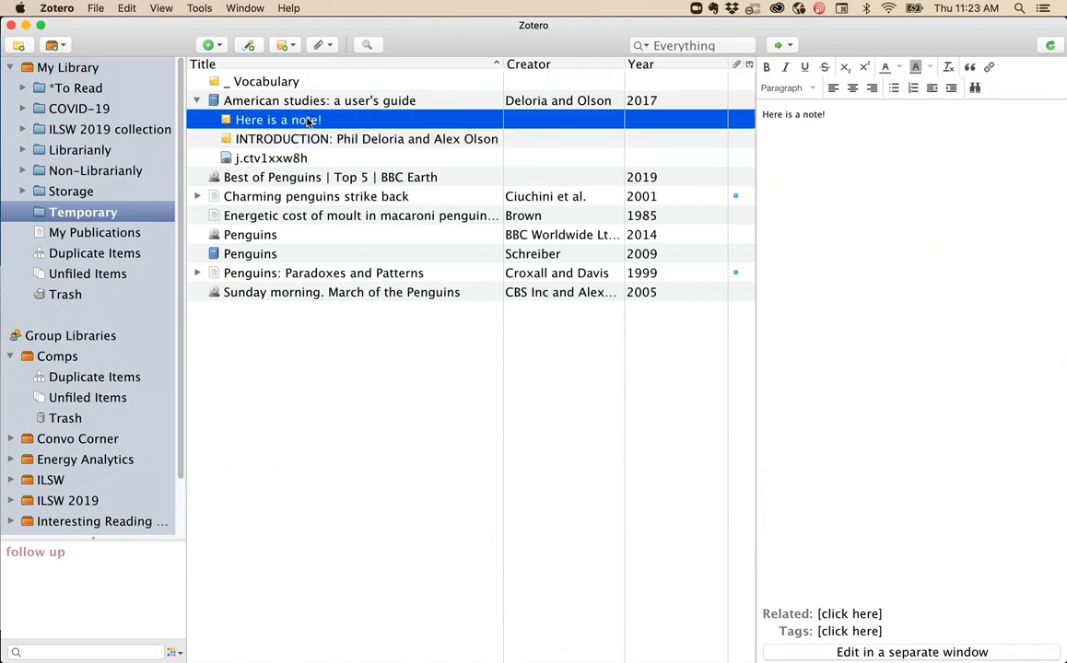
click(692, 45)
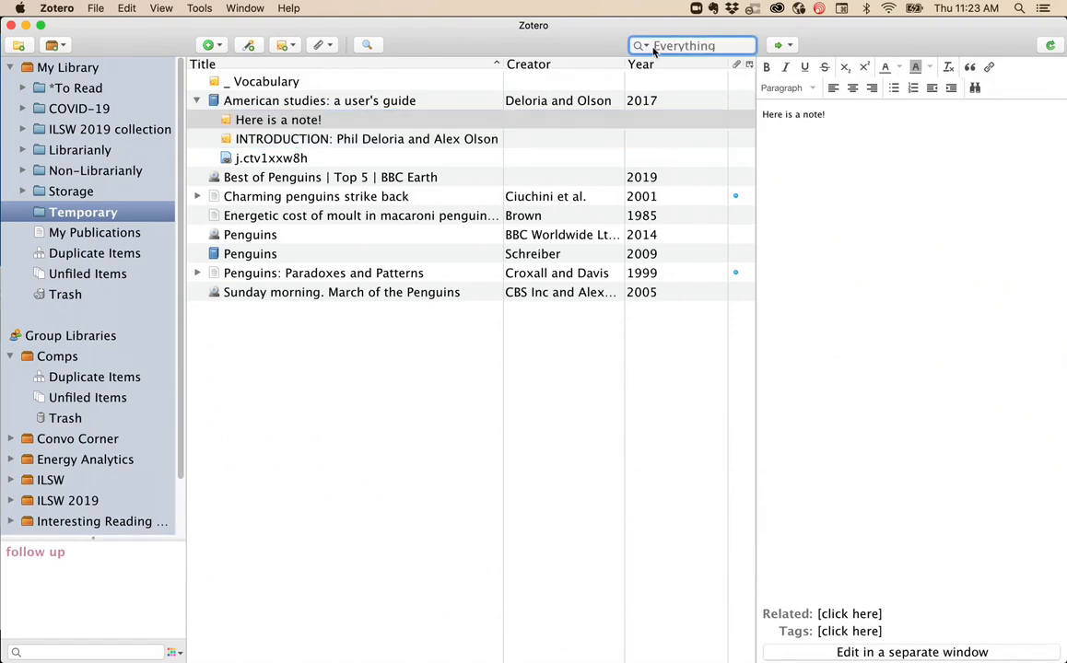
click(642, 45)
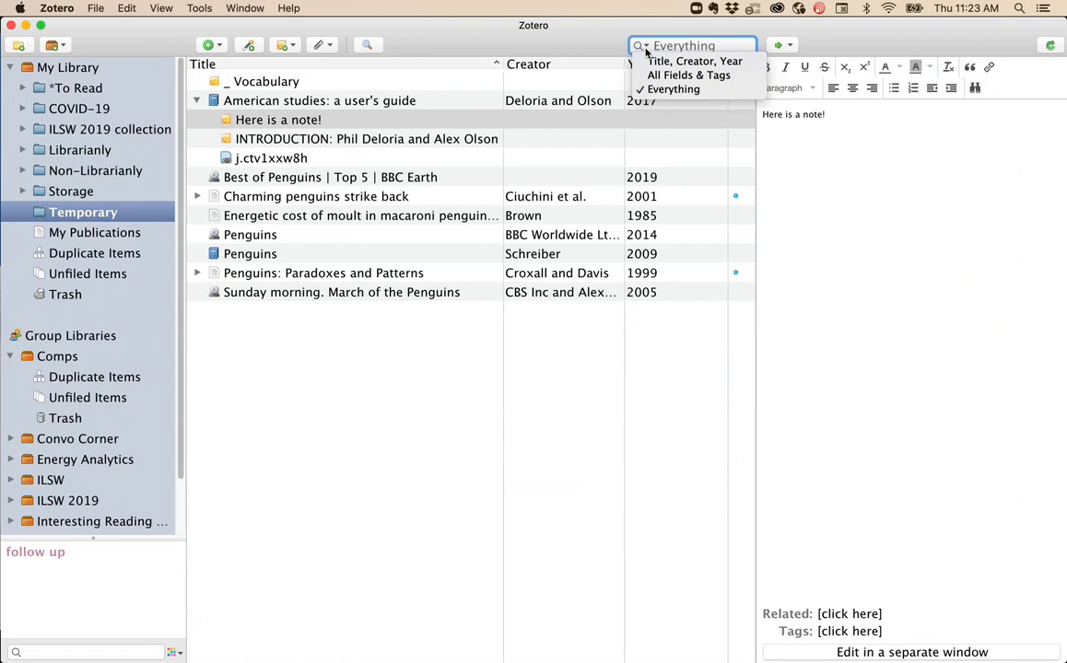
click(278, 120)
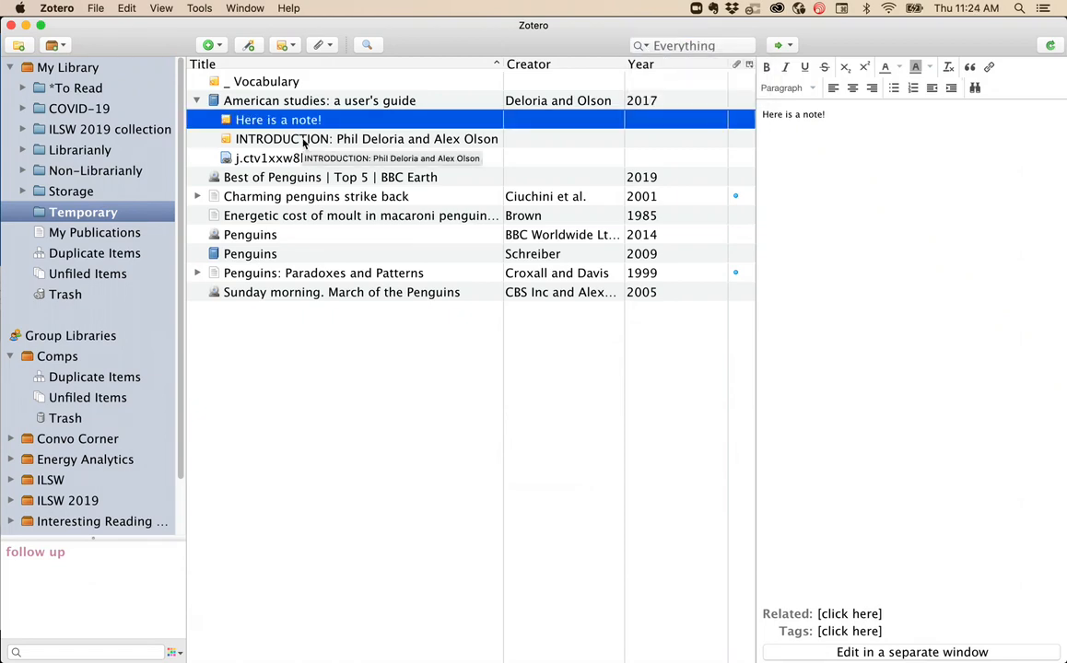
click(366, 138)
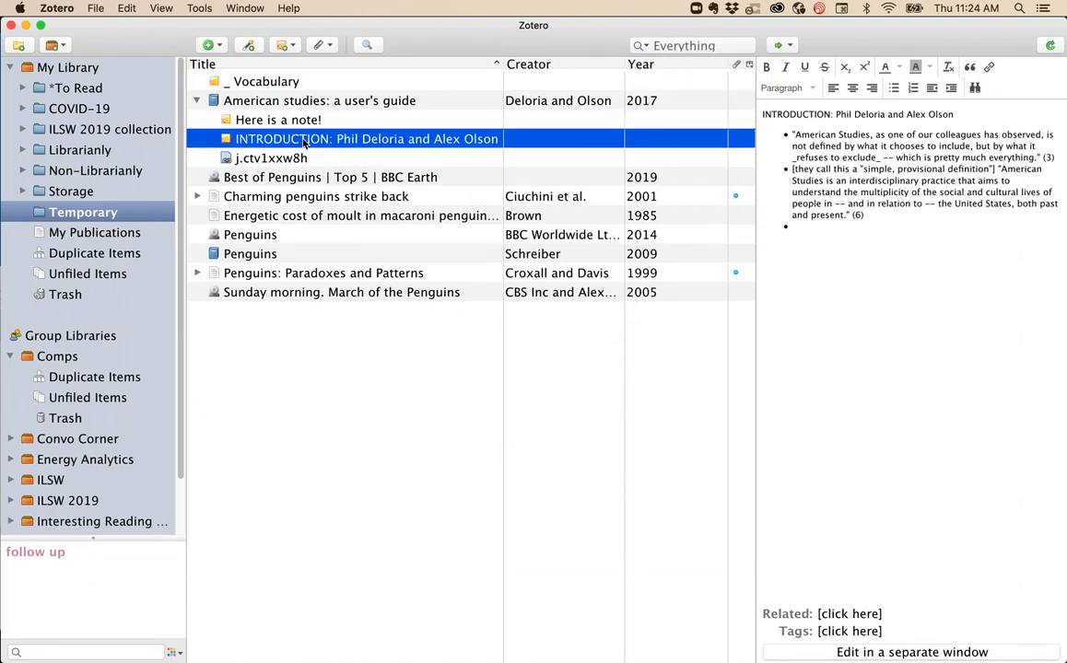